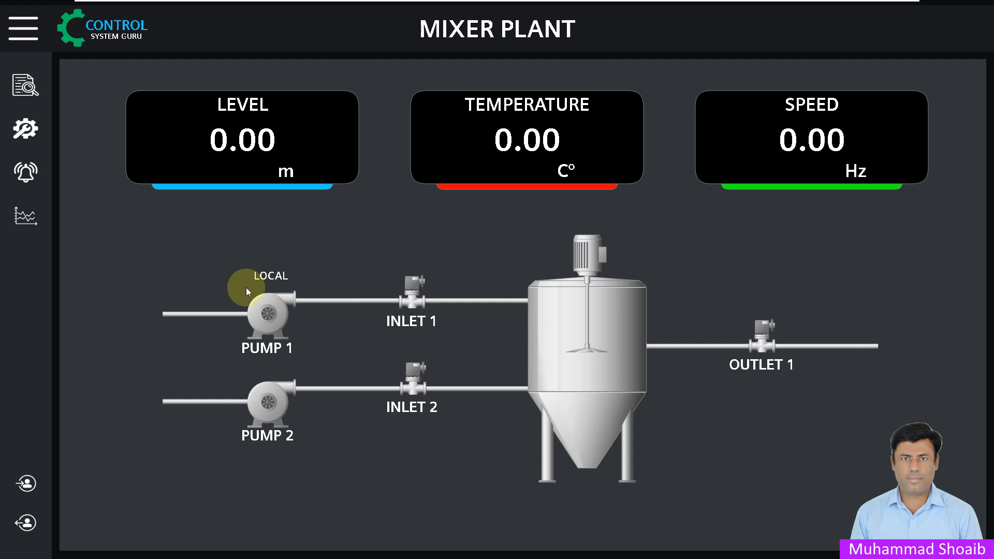
pyautogui.moveTo(274, 286)
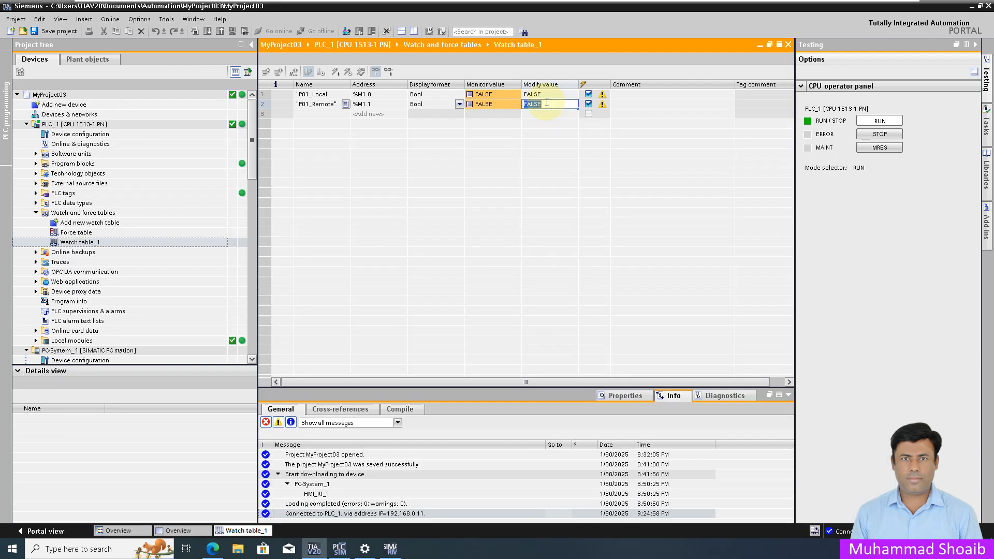
# Write TRUE to P01_Remote from the watch table using Modify now.
pyautogui.write('TRUE')
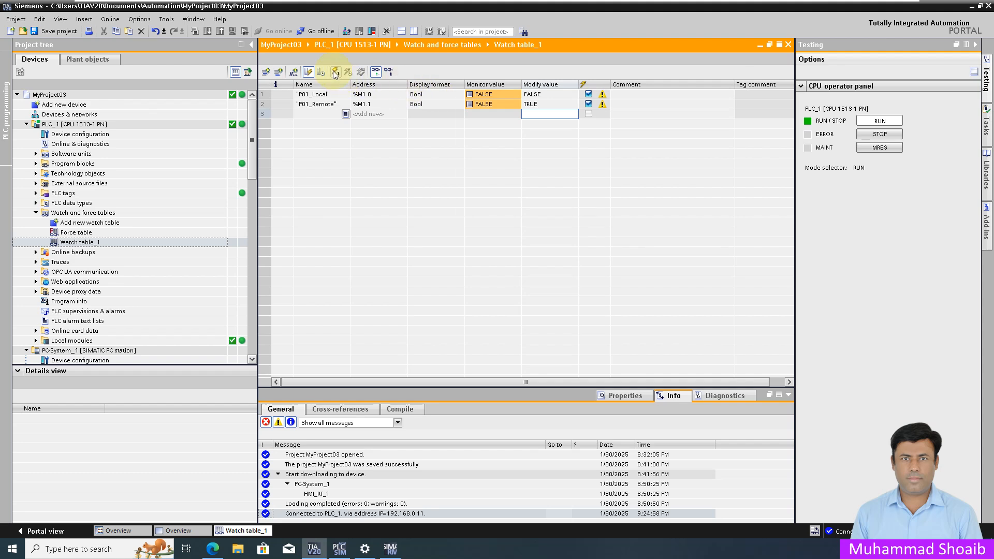
pyautogui.click(212, 549)
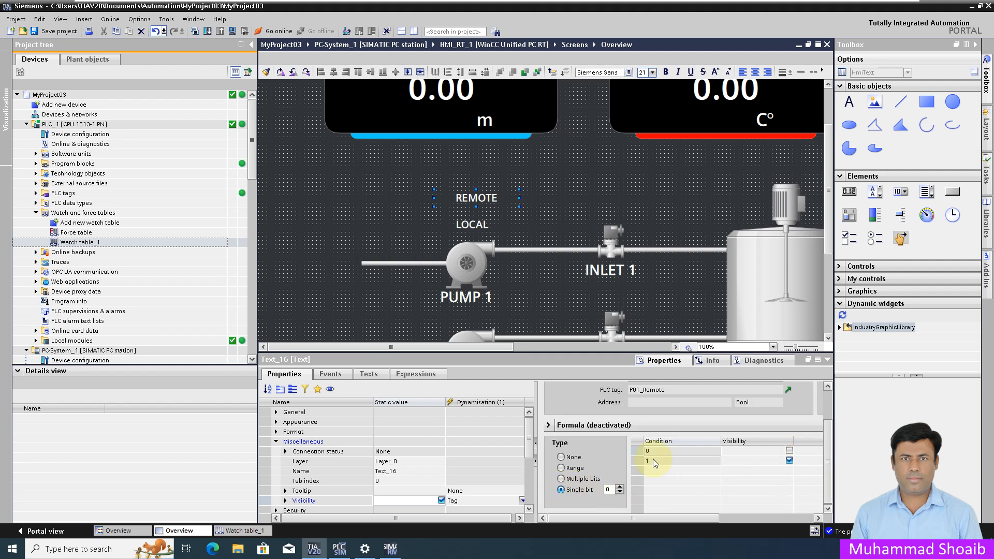
# Make Text_16 (REMOTE) visible only when P01_Remote bit 0 equals 1, placed over LOCAL.
pyautogui.click(682, 461)
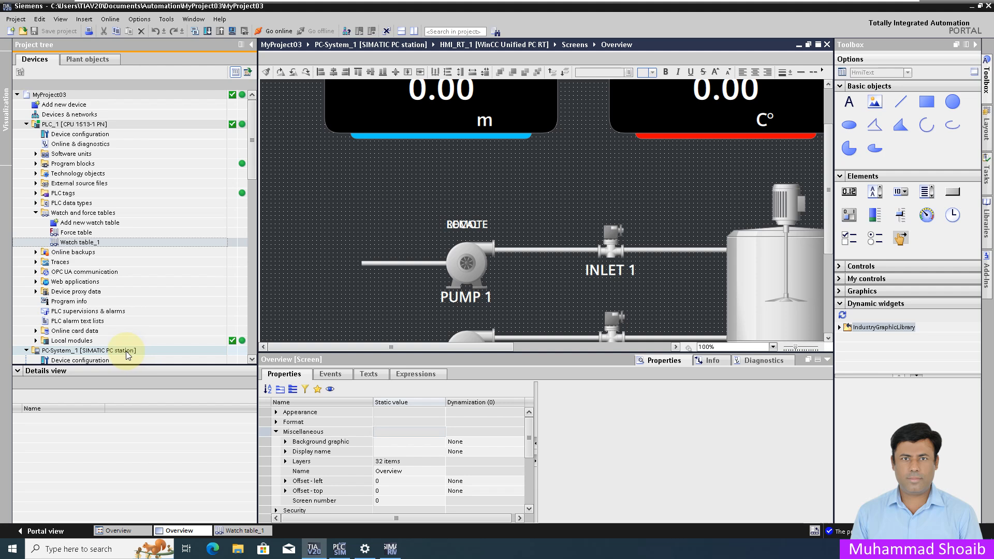
# Download PC-System_1 to the device with Load Runtime set to Full download.
pyautogui.click(89, 351)
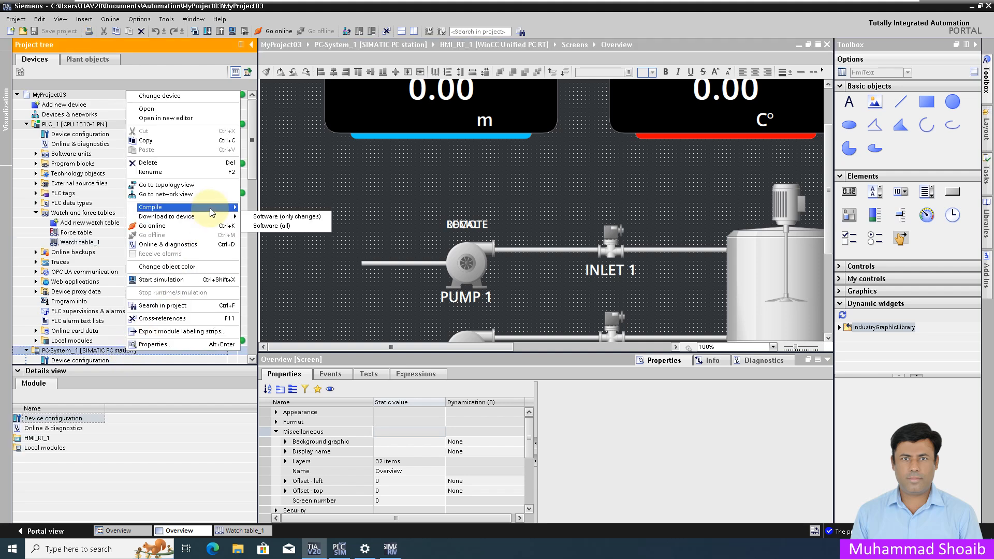
pyautogui.click(284, 227)
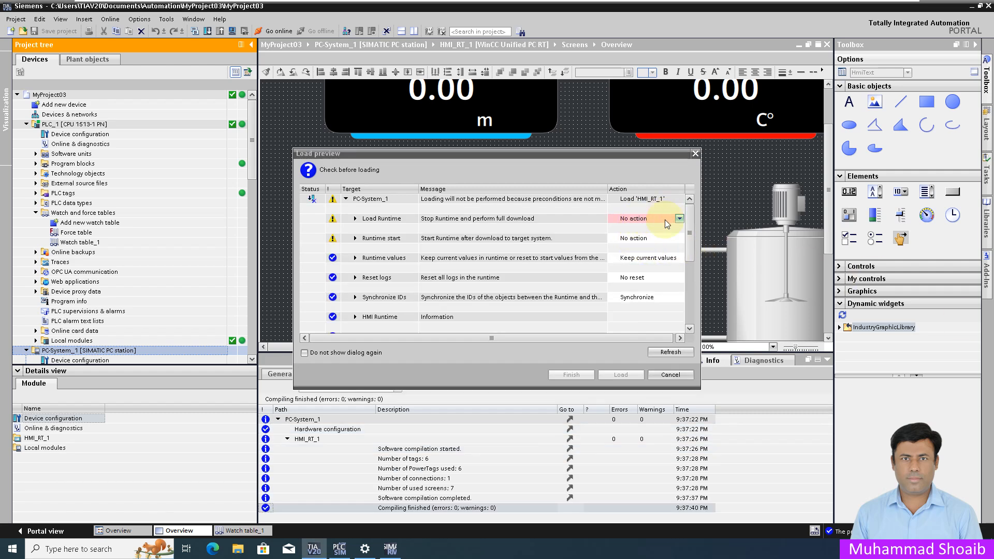
pyautogui.click(664, 218)
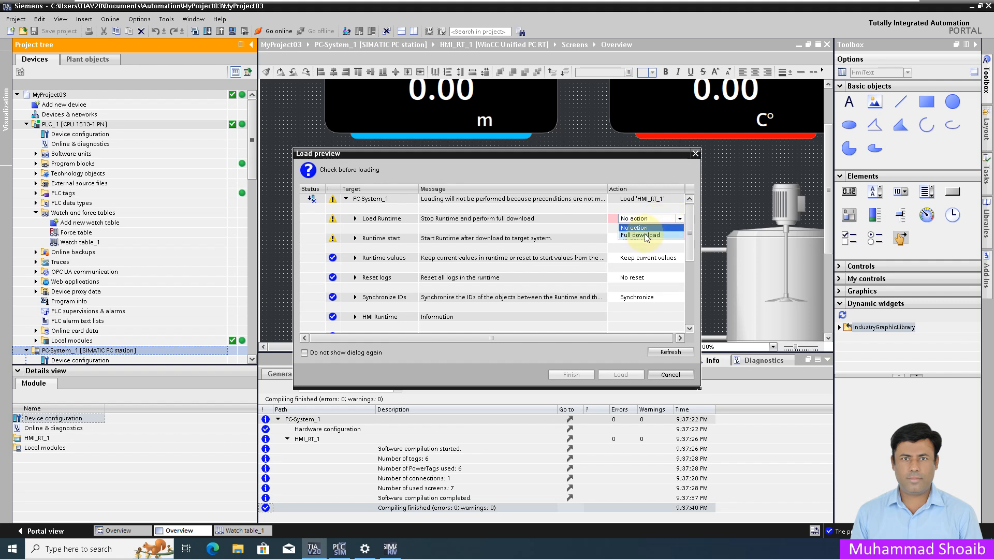
pyautogui.click(640, 236)
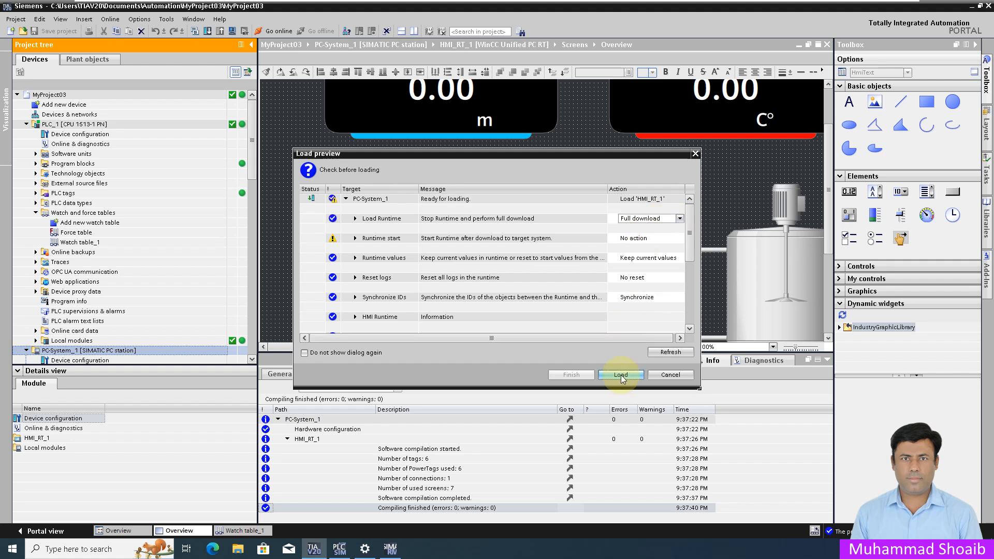
pyautogui.click(621, 374)
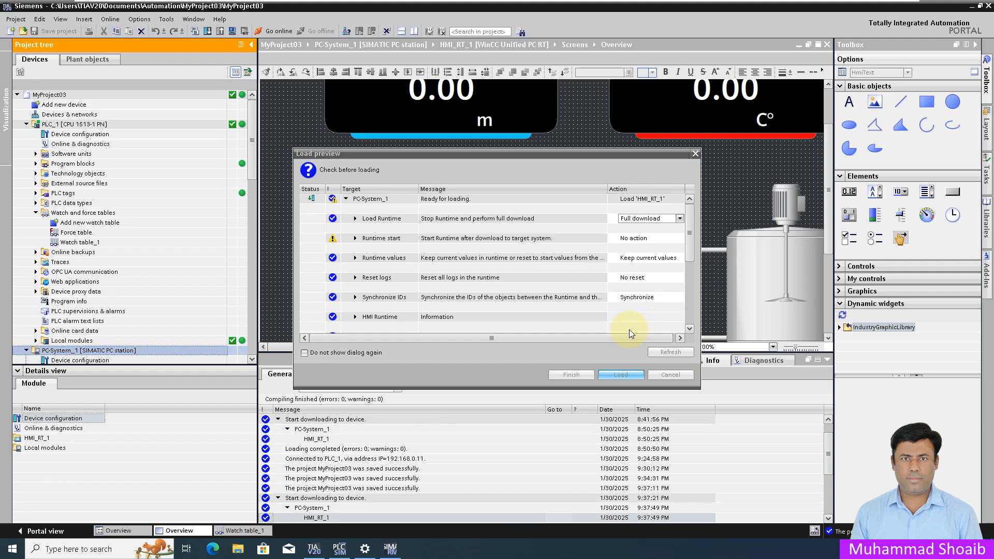
pyautogui.click(619, 375)
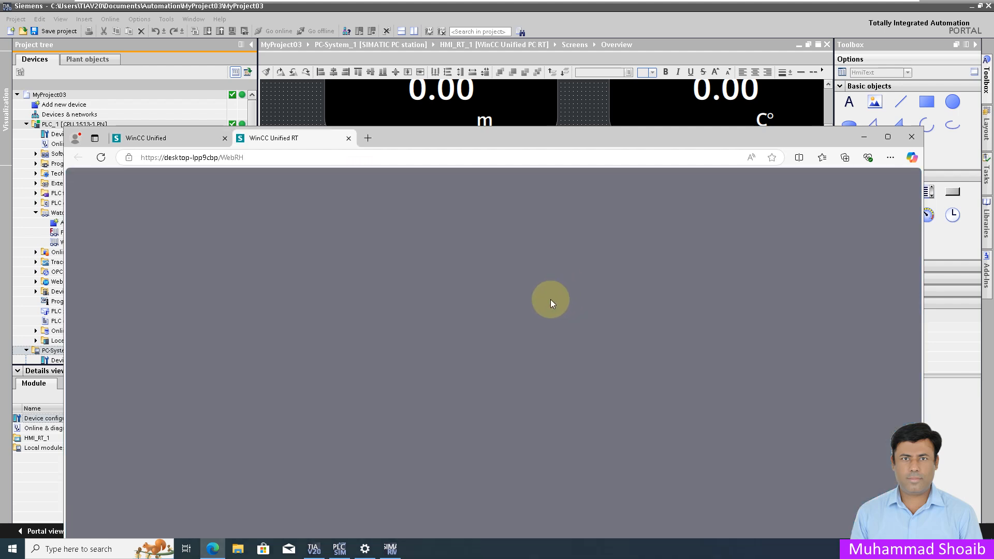
# Sign in to WinCC Unified RT as User1 and check REMOTE above Pump 1.
pyautogui.click(888, 136)
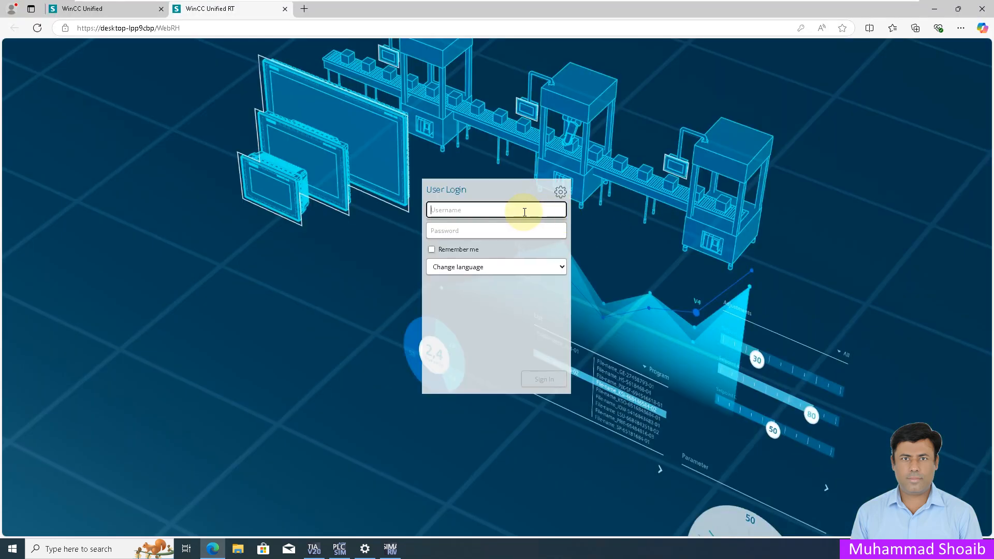
pyautogui.write('uS')
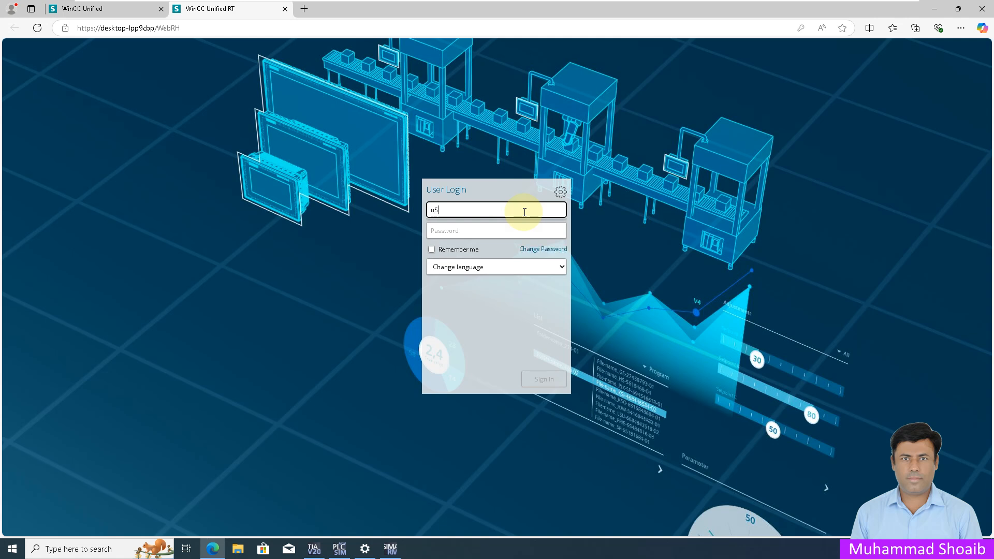
pyautogui.write('User1')
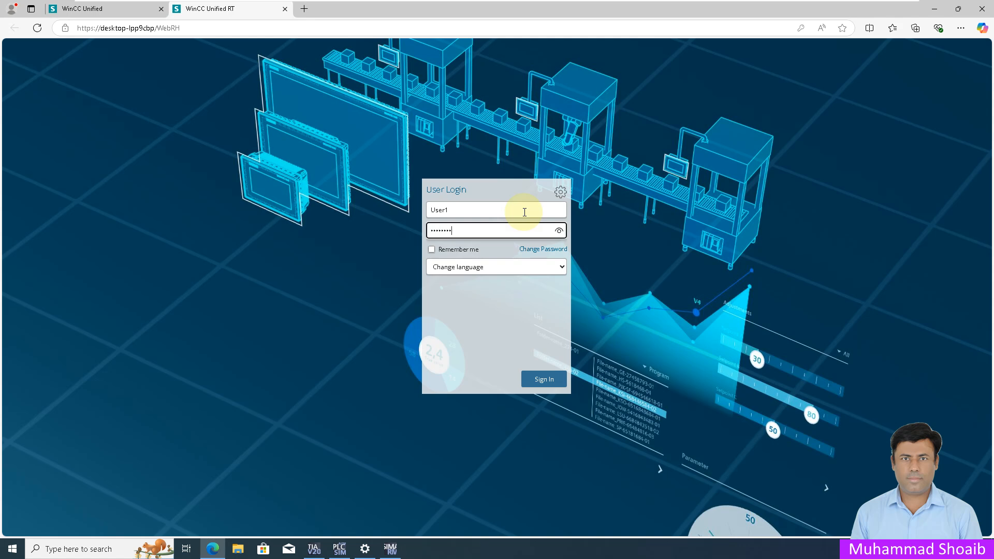
pyautogui.click(543, 379)
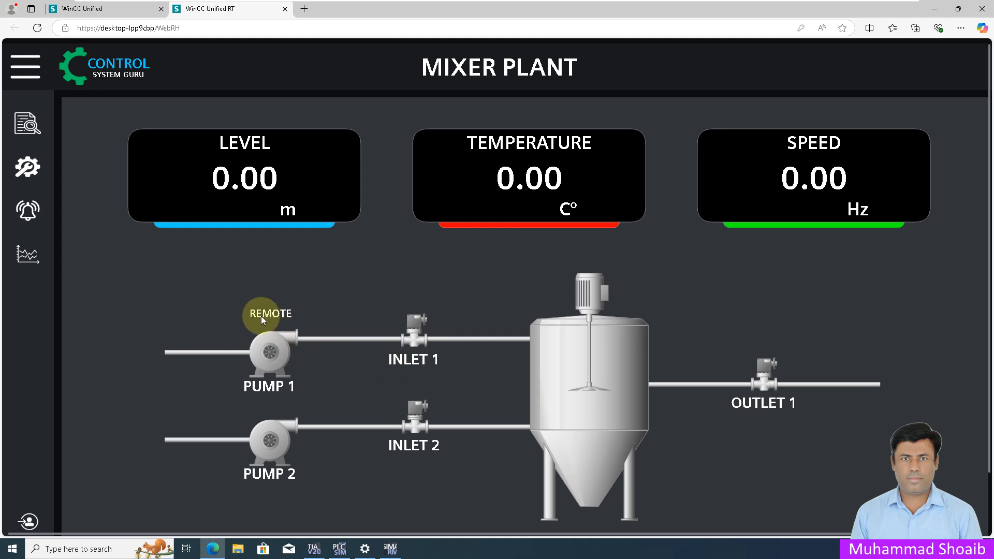
pyautogui.moveTo(260, 323)
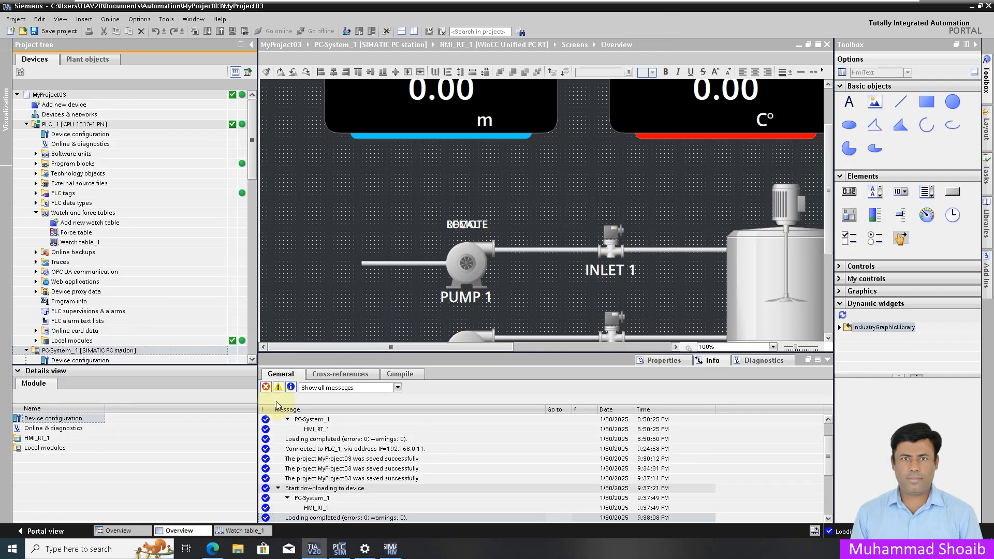
# Back in Watch table_1, write 0 (FALSE) to P01_Remote.
pyautogui.click(92, 351)
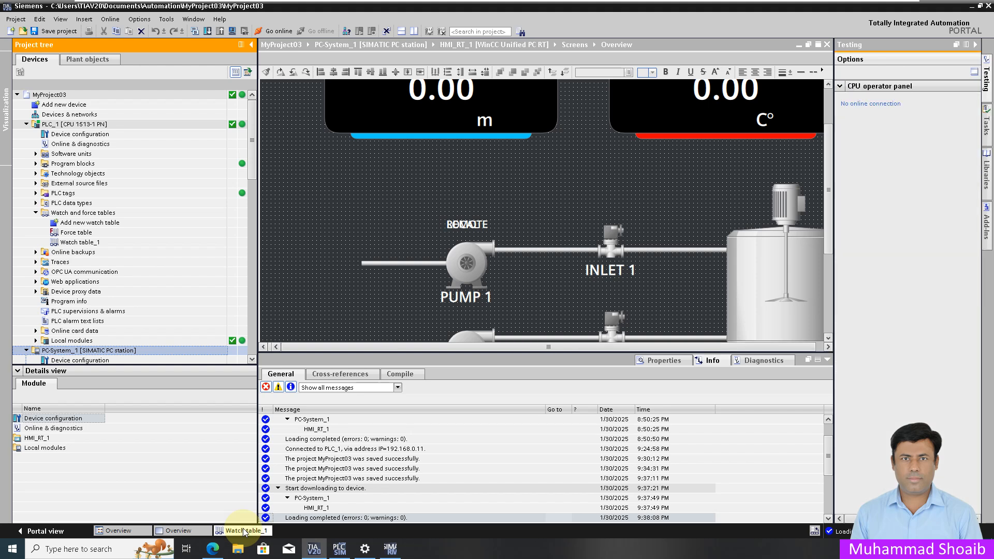
pyautogui.click(243, 531)
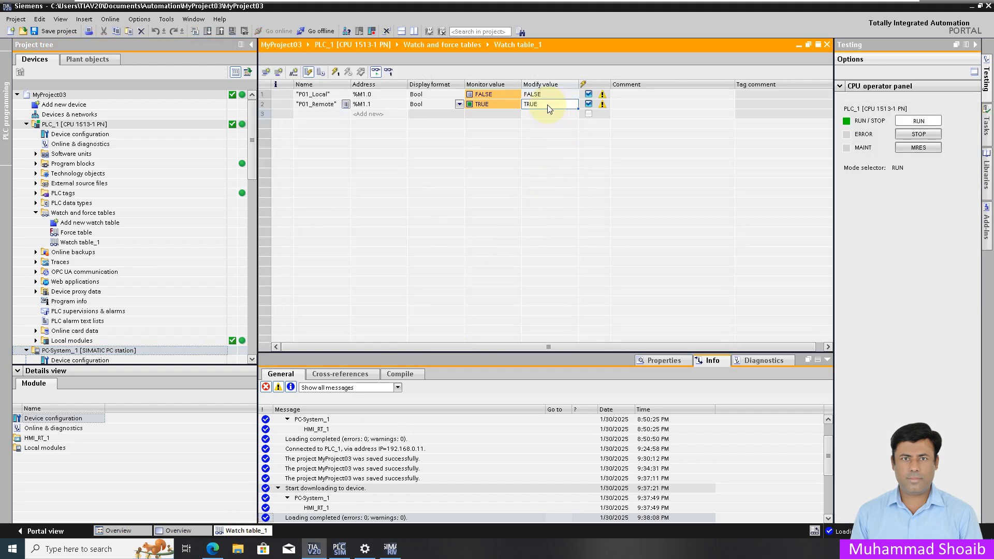
pyautogui.write('0')
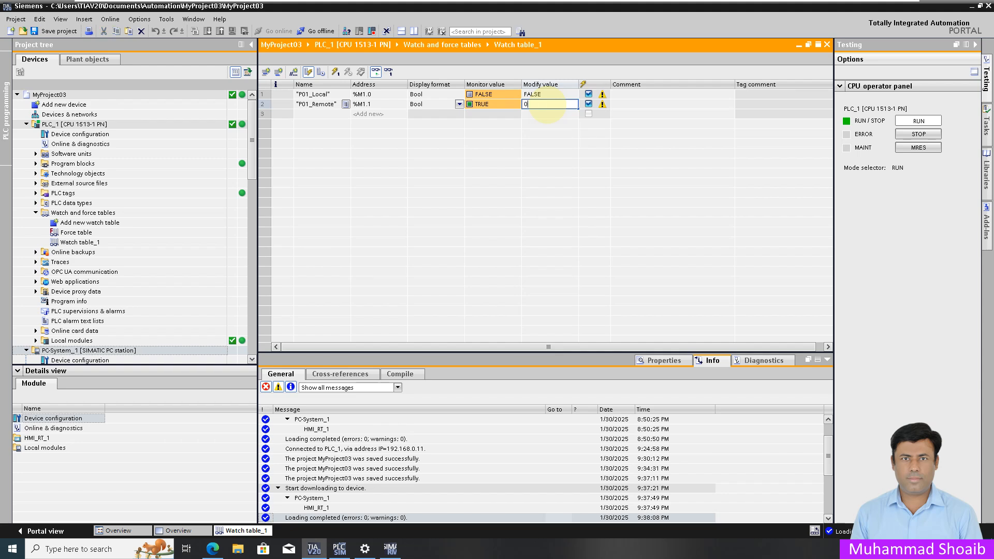
pyautogui.click(336, 72)
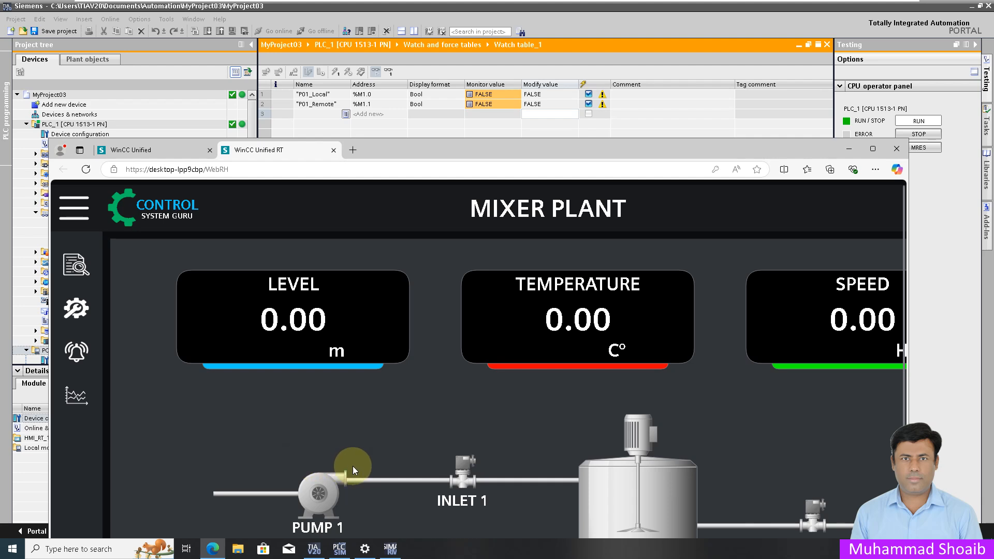
# Write TRUE to P01_Local and bring the runtime browser to the front.
pyautogui.click(545, 94)
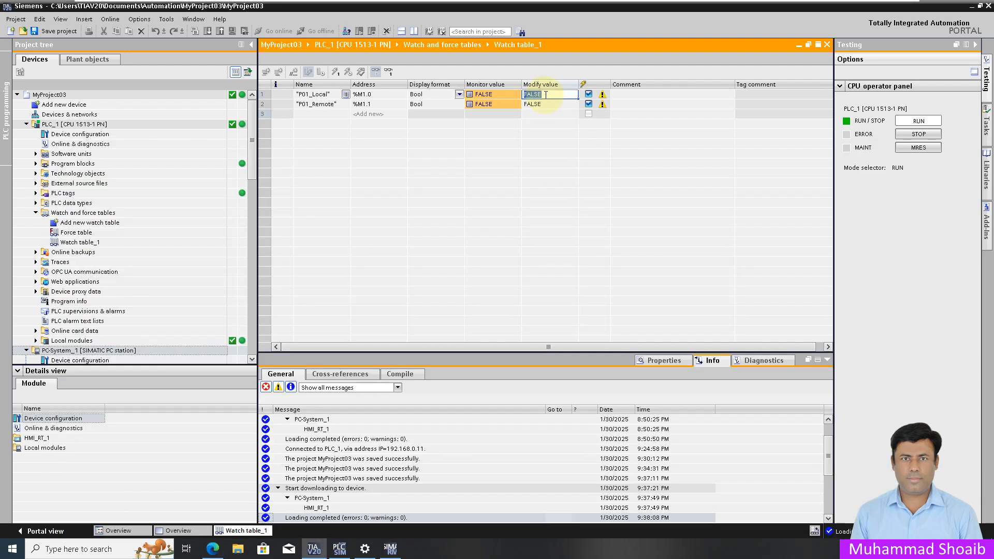
pyautogui.write('TRUE')
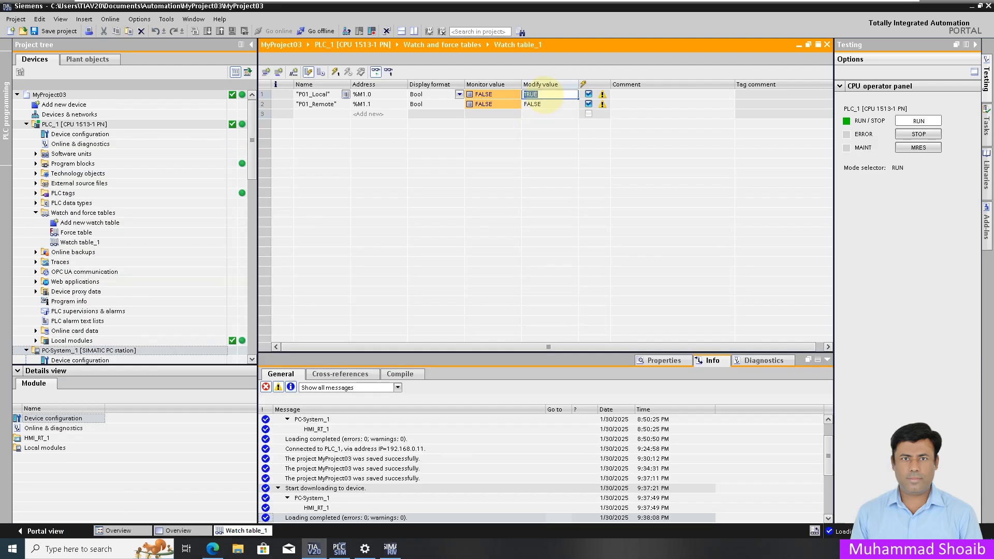
pyautogui.click(342, 71)
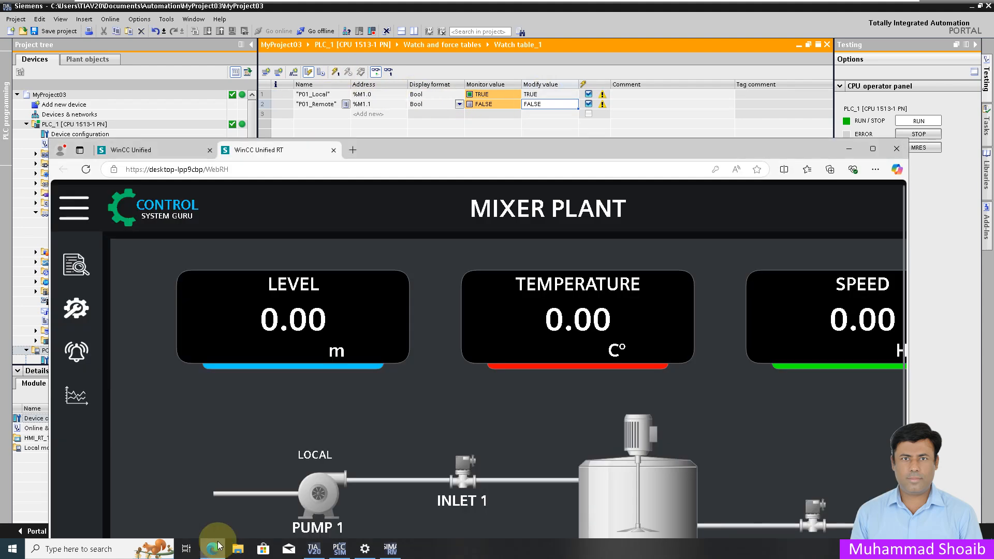
pyautogui.click(315, 447)
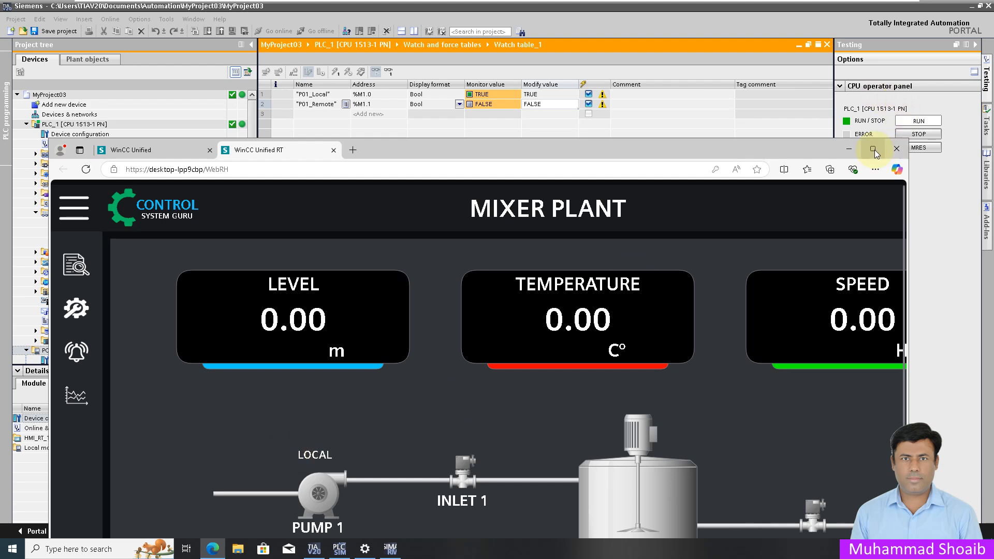
# Maximize the runtime browser window and switch it to F11 full screen.
pyautogui.click(863, 149)
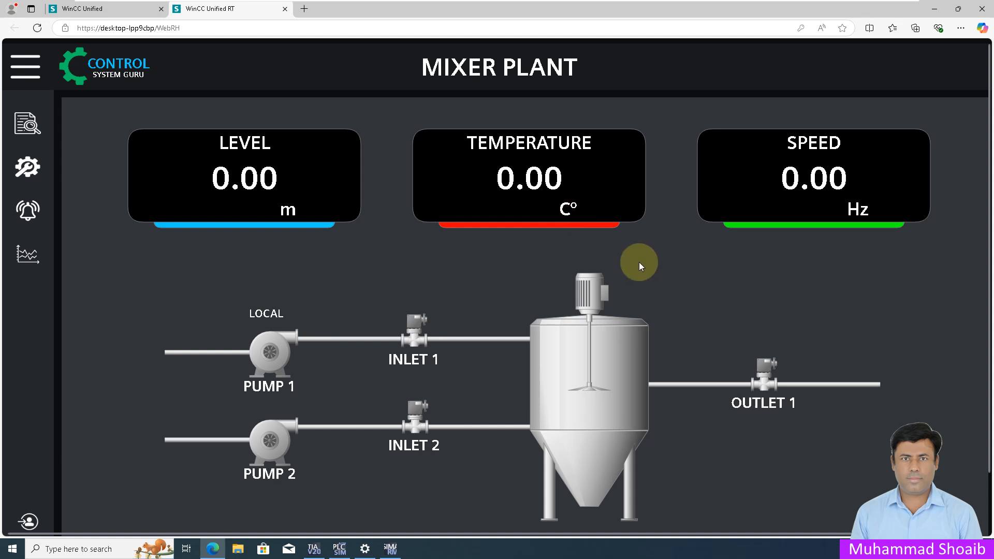
pyautogui.press('F11')
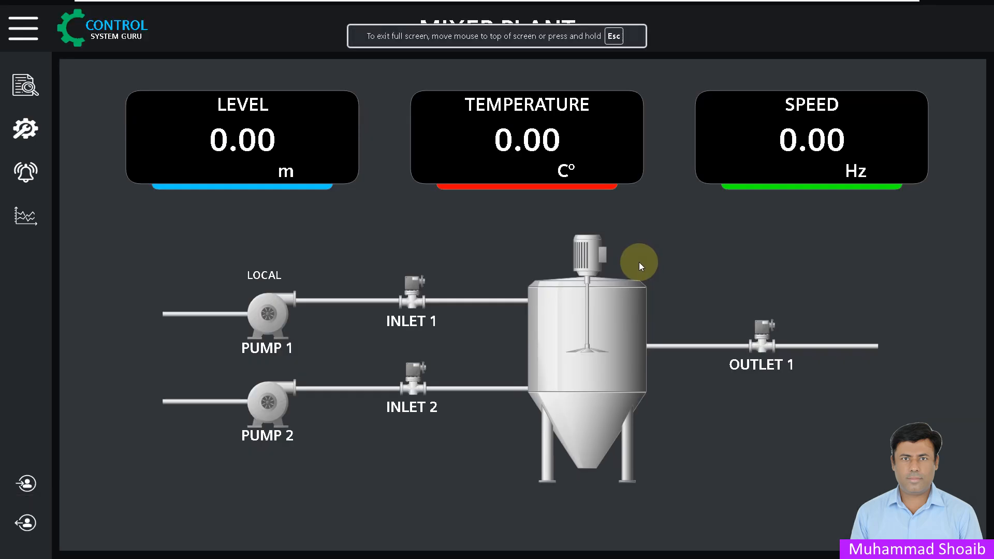